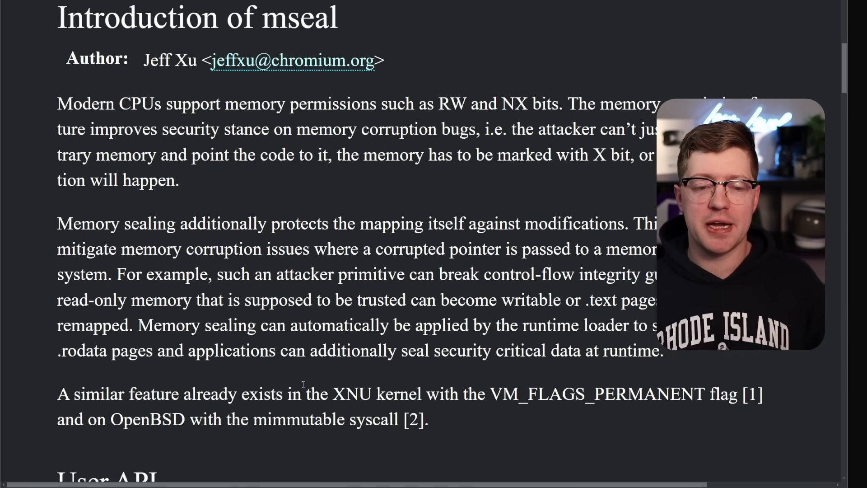
# Step: Select the mseal author line, then scroll past User API to the mseal() signature
pyautogui.moveTo(296, 129); pyautogui.dragTo(466, 129)
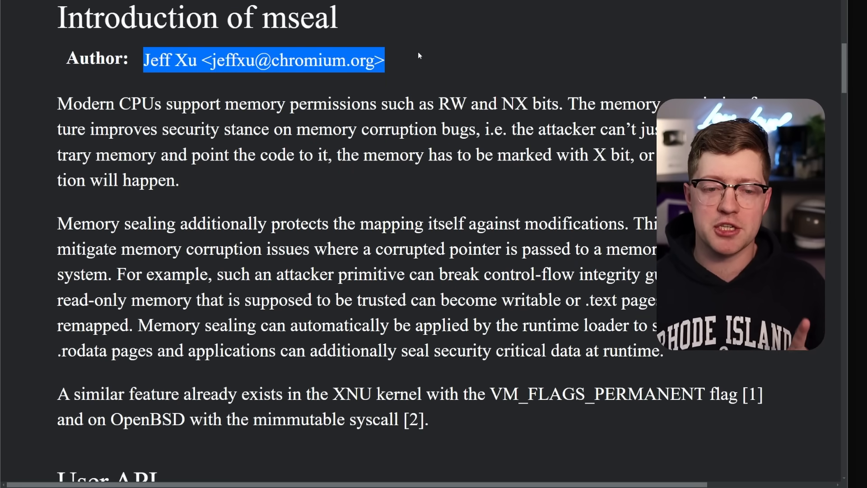
pyautogui.click(409, 61)
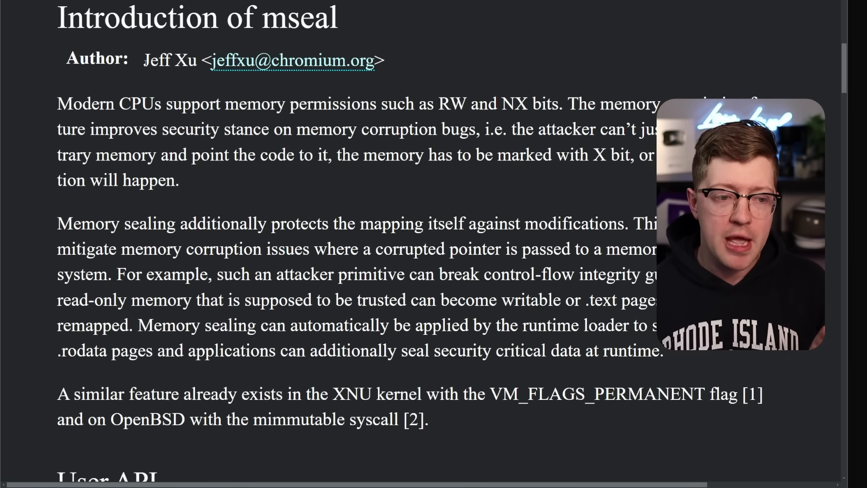
pyautogui.moveTo(201, 86)
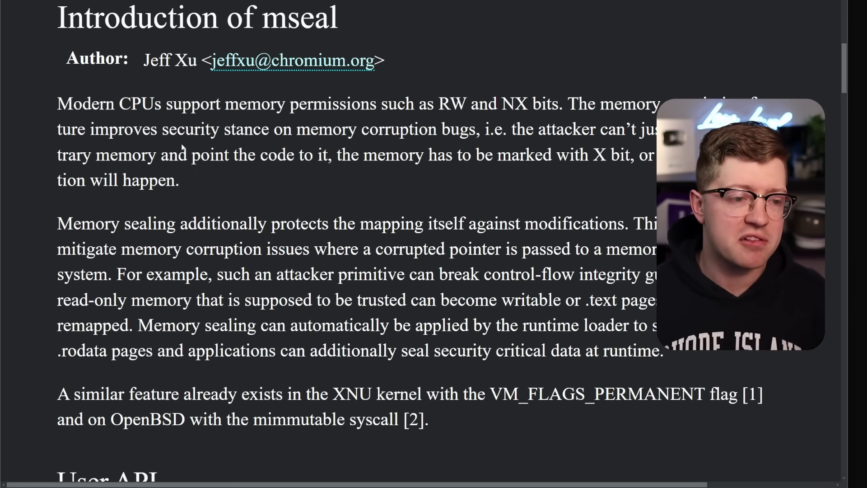
pyautogui.scroll(-3)
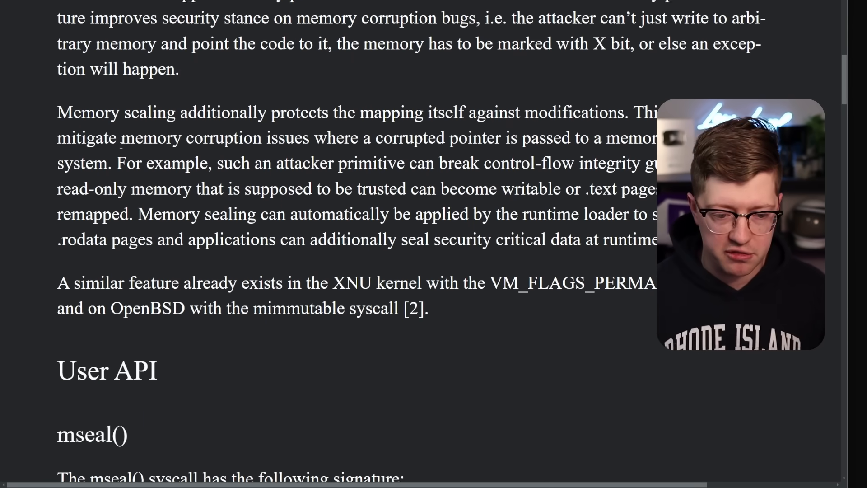
pyautogui.scroll(-3)
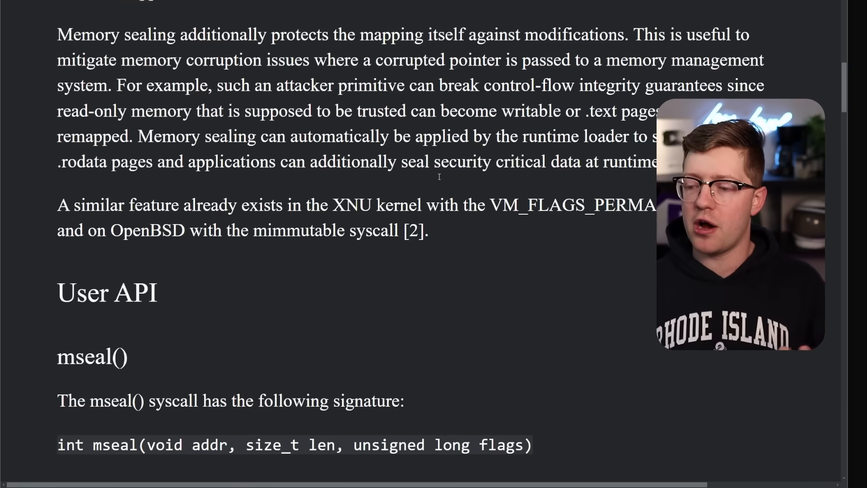
pyautogui.scroll(-3)
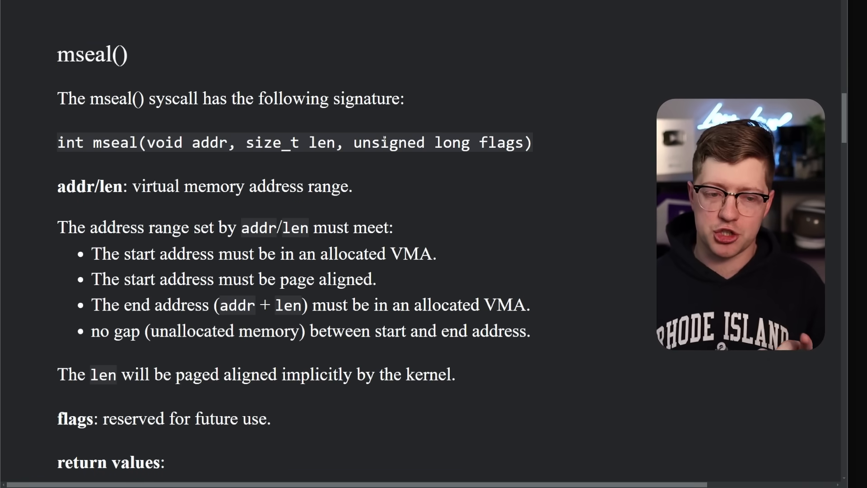
pyautogui.scroll(-3)
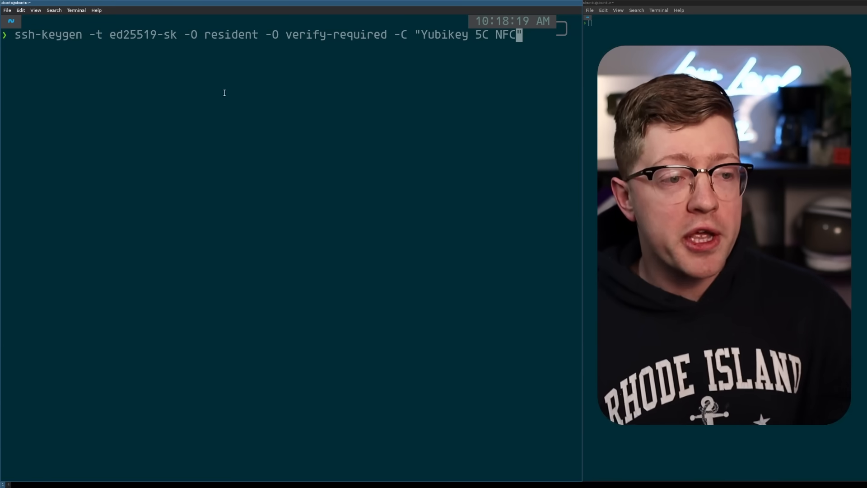
# Step: Bring up the terminal showing the ssh-keygen and ssh -i commands for combat.lowlevel.tv
pyautogui.doubleClick(49, 34)
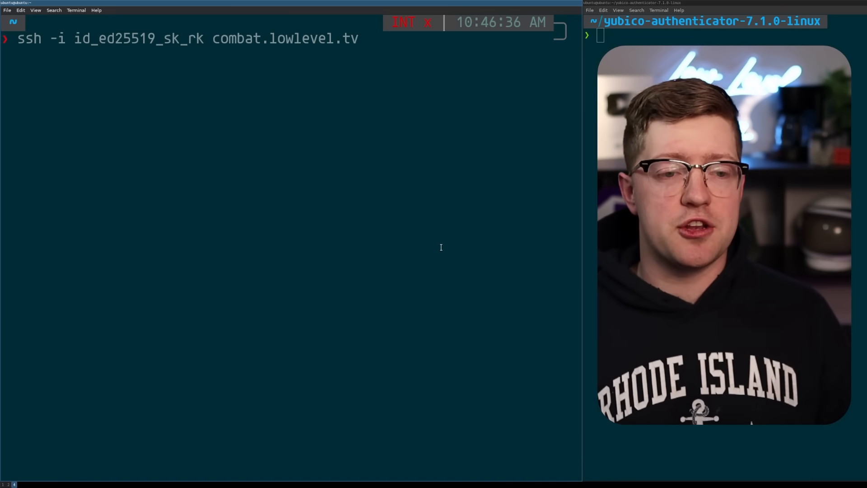
pyautogui.doubleClick(285, 38)
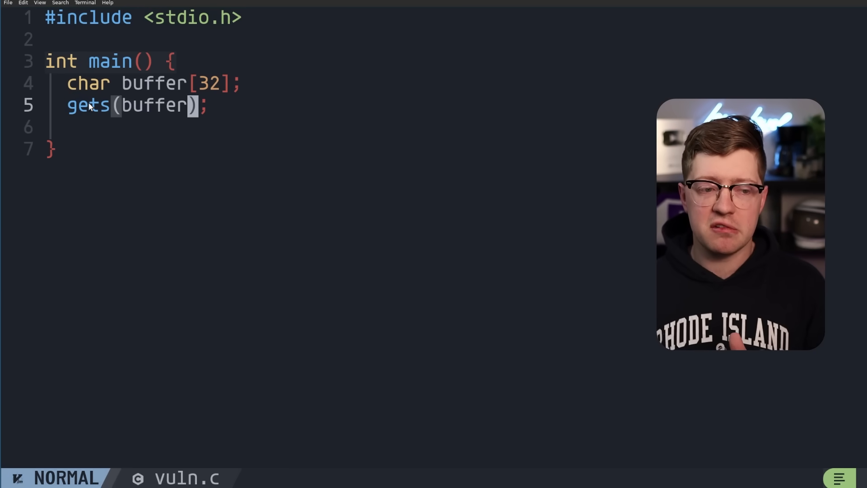
# Step: Mark gets(buffer) in vuln.c, then read the gets manual's 'Never use this function' warning
pyautogui.press('v')
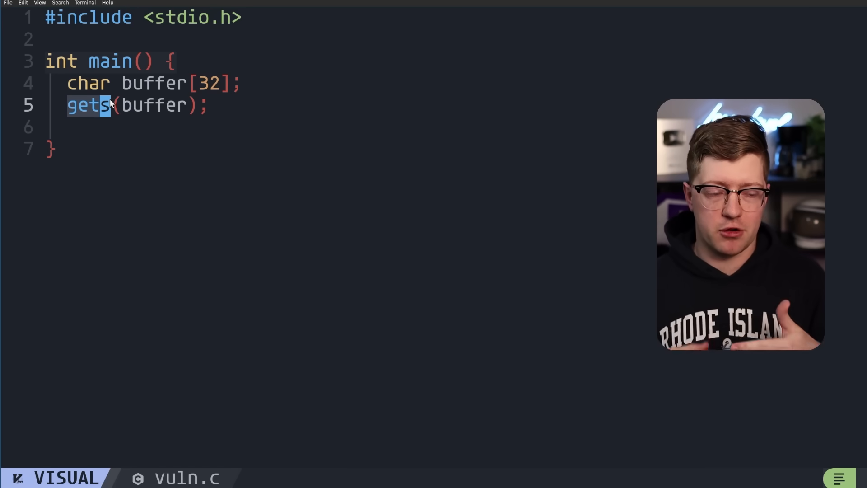
pyautogui.press('Escape')
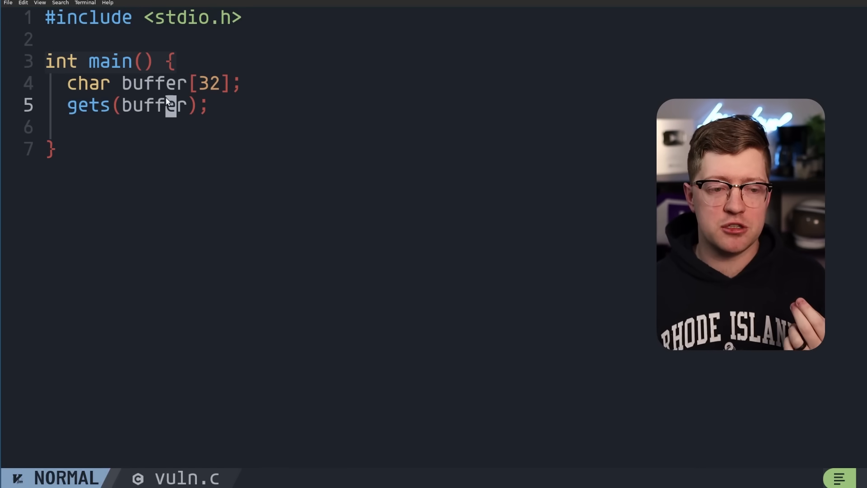
pyautogui.press('v')
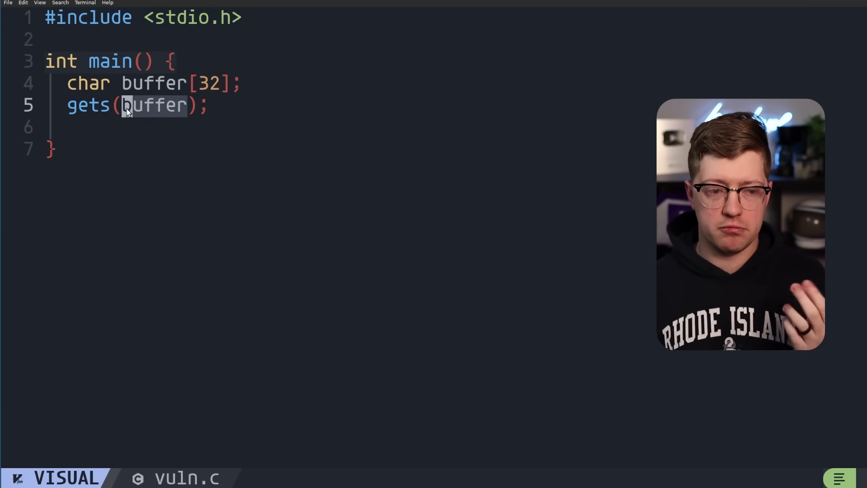
pyautogui.press('Escape')
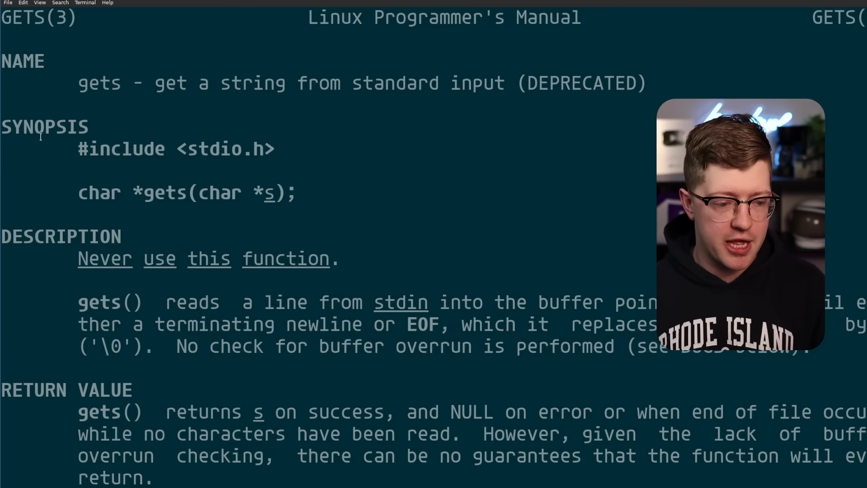
pyautogui.moveTo(78, 258); pyautogui.dragTo(174, 259)
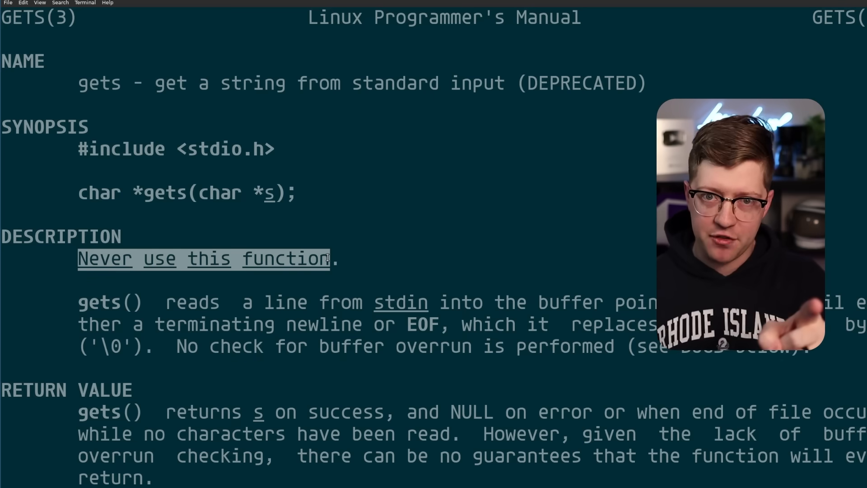
pyautogui.scroll(-3)
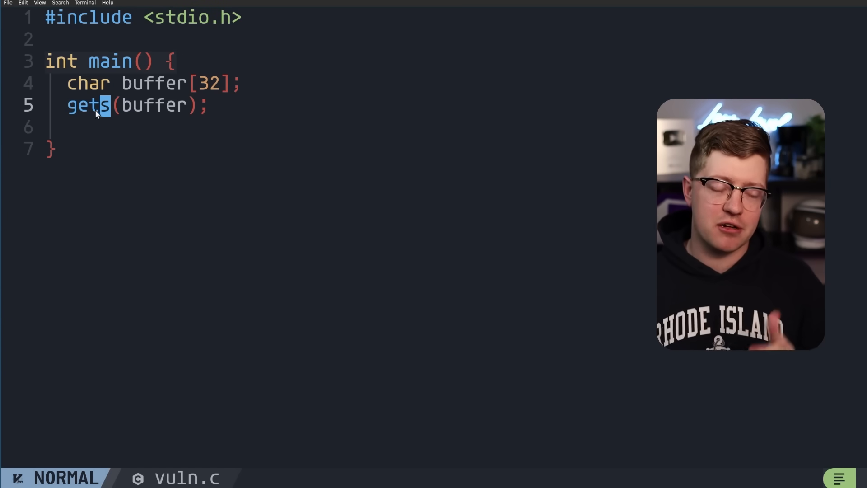
# Step: Begin typing a scanf("%s", ...) call after the gets line
pyautogui.press('i')
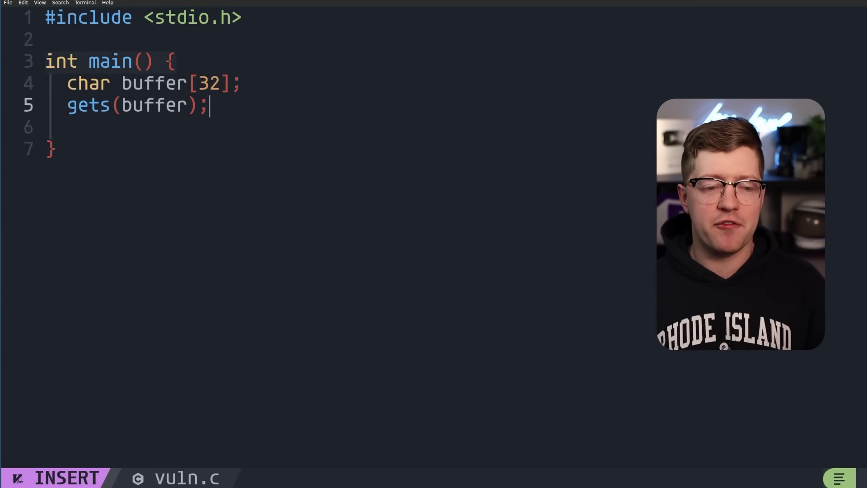
pyautogui.write('scanf("%s"')
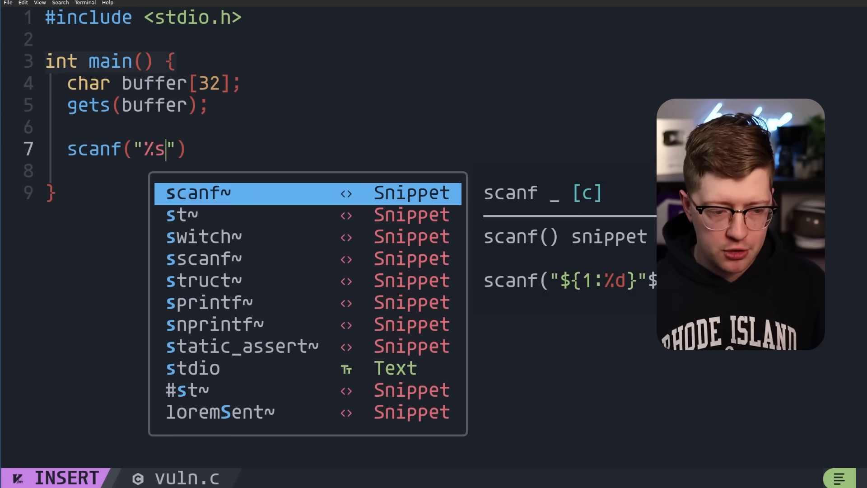
pyautogui.write(', u')
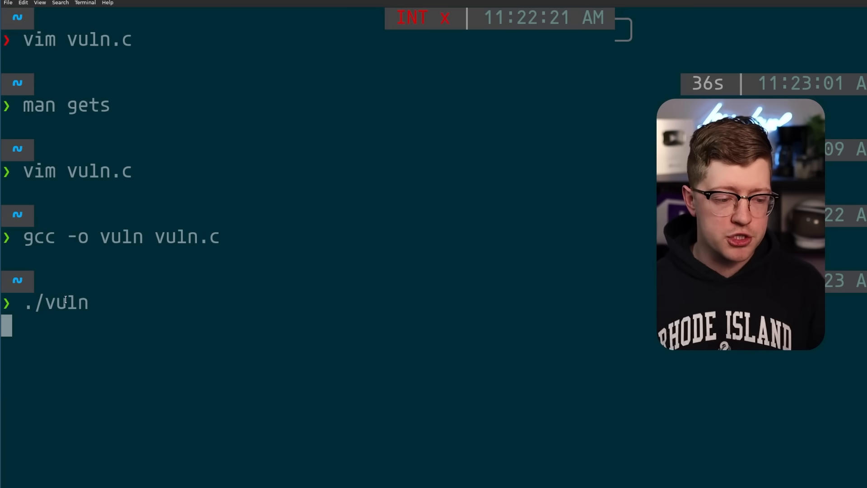
# Step: Feed 'asdfasdfasdfasdfasdf' as input to the running vuln program
pyautogui.write('asdfasdfasdfasdfasdf')
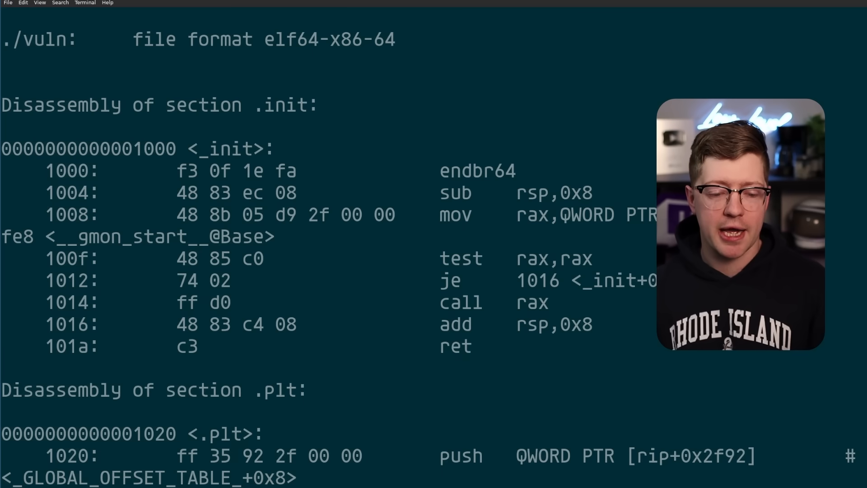
# Step: Scroll vuln.c to the scanf("%s", buffer) read that replaces gets
pyautogui.scroll(-3)
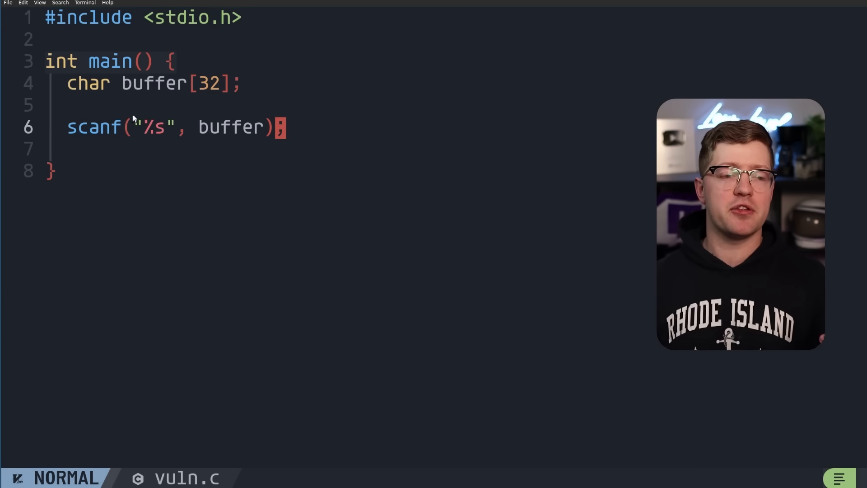
# Step: Mark the scanf call on line 6 of vuln.c
pyautogui.press('v')
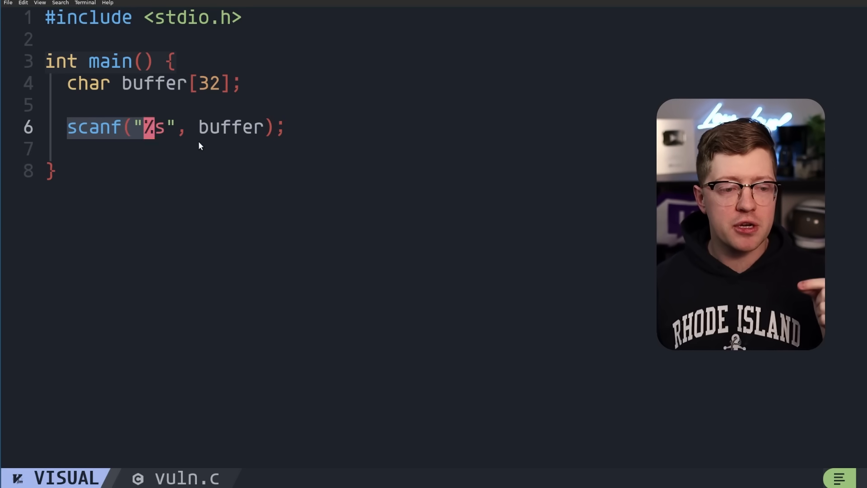
pyautogui.press('Escape')
pyautogui.write('readelf -a ./vuln')
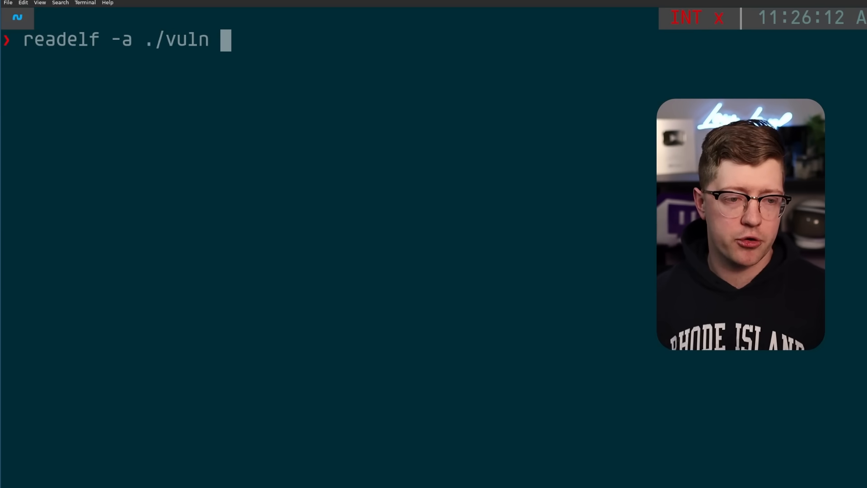
# Step: Run readelf -a ./vuln and scroll to highlight the GNU_STACK program header
pyautogui.press('Return')
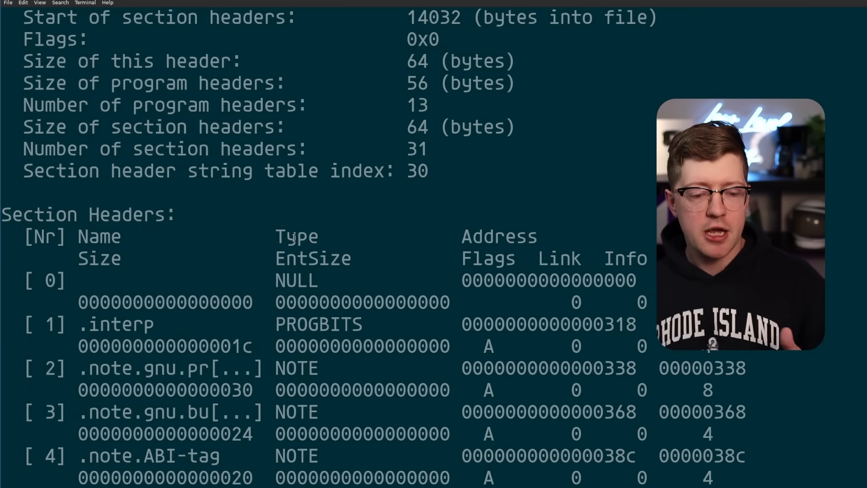
pyautogui.scroll(-3)
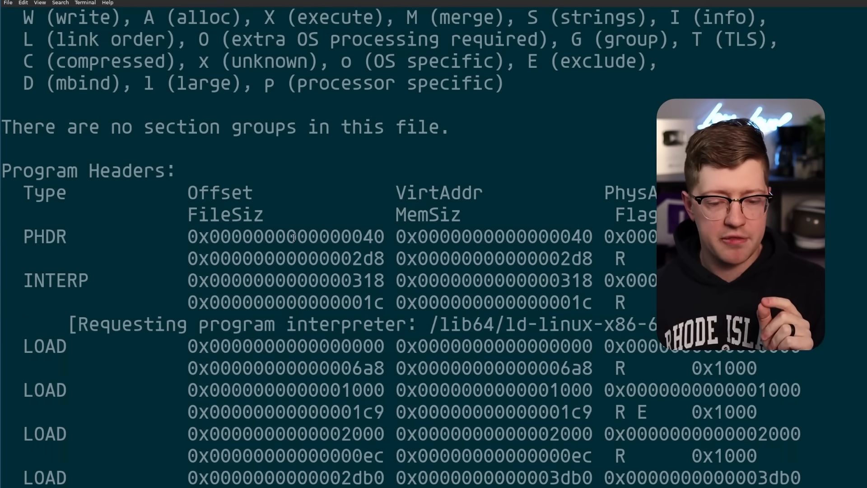
pyautogui.scroll(-3)
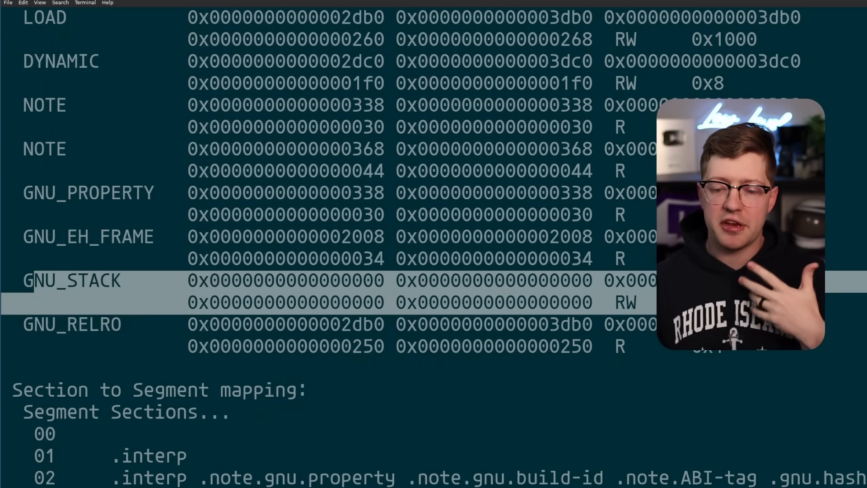
pyautogui.scroll(-3)
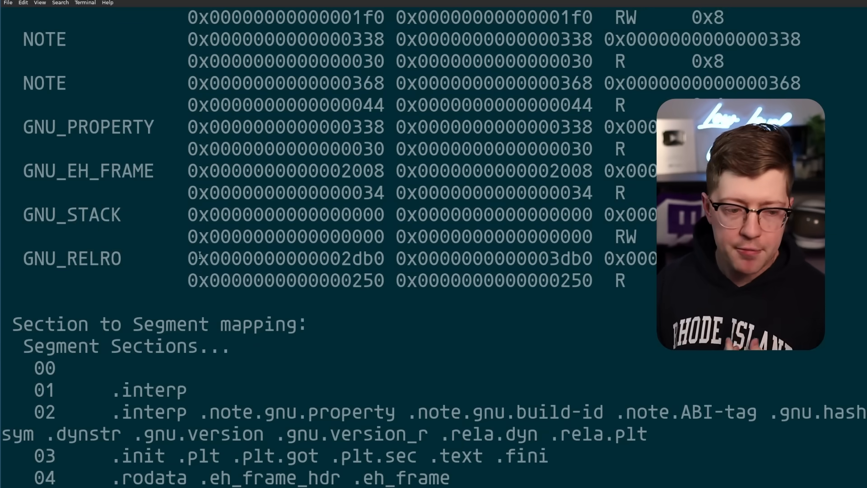
pyautogui.doubleClick(72, 215)
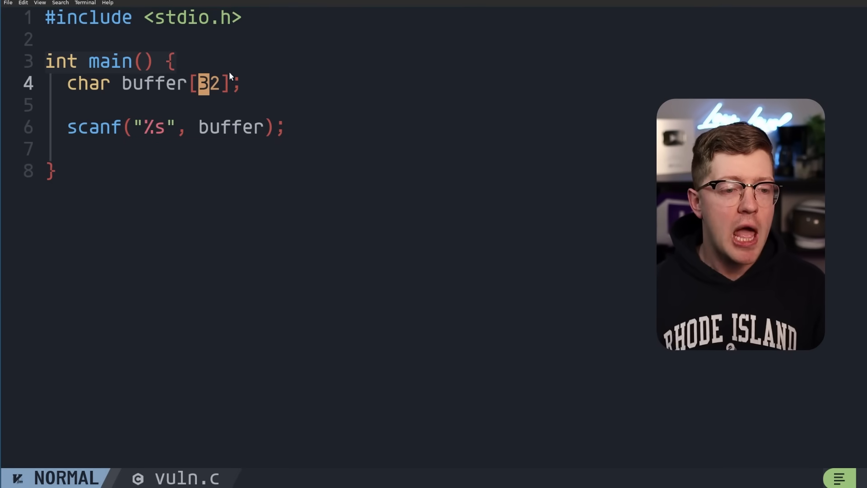
# Step: Type '// MALICIOUS CODE', 'AAAAAAA' and 'RETURN-TO-MY-=CODE' into vuln.c
pyautogui.write('/')
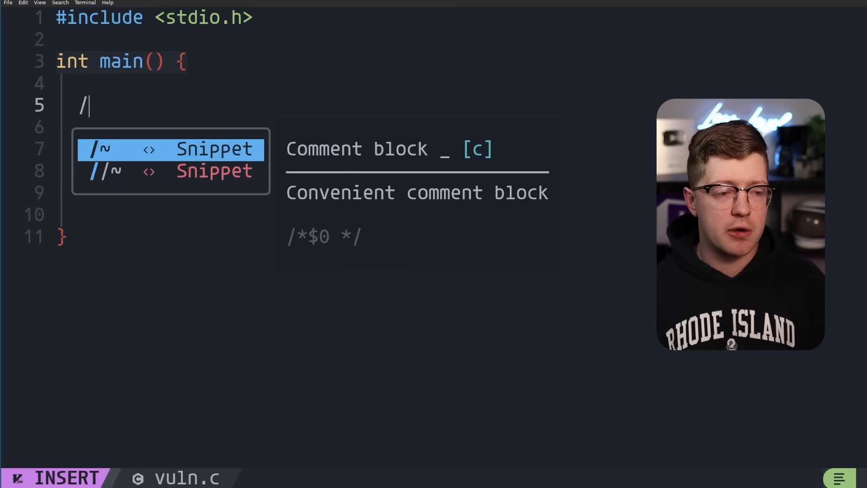
pyautogui.write('/ MA')
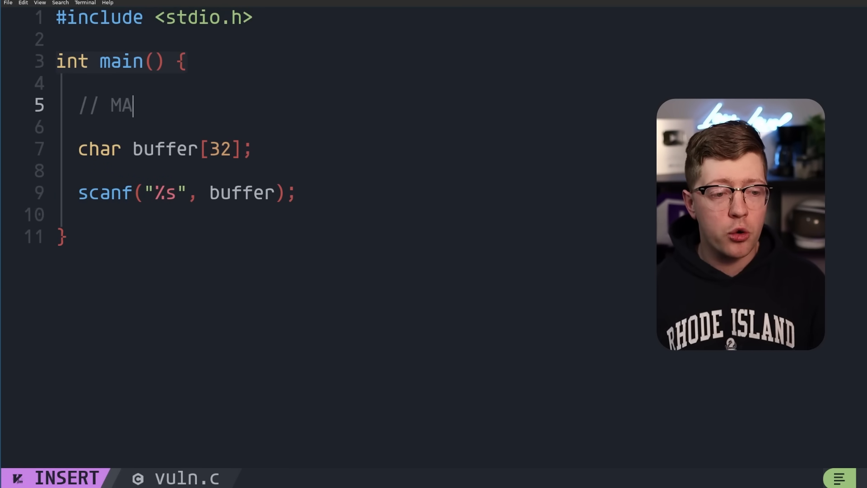
pyautogui.write('LICIOUS CODE')
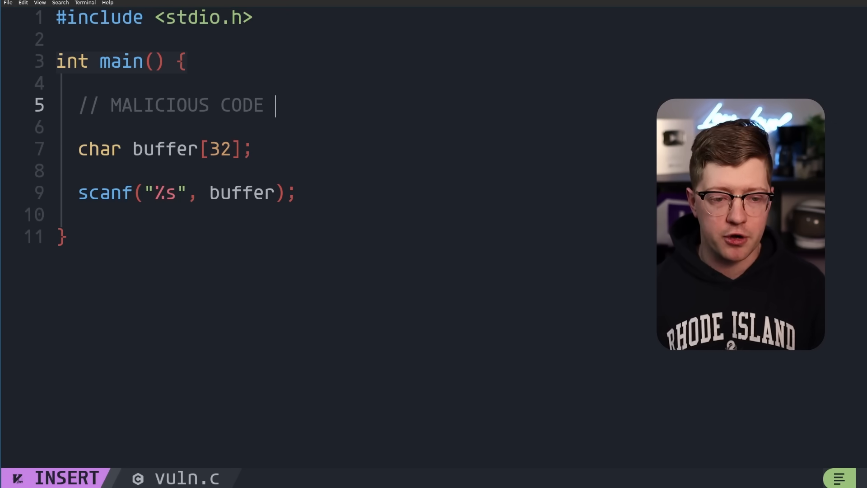
pyautogui.write('AAAAAAA')
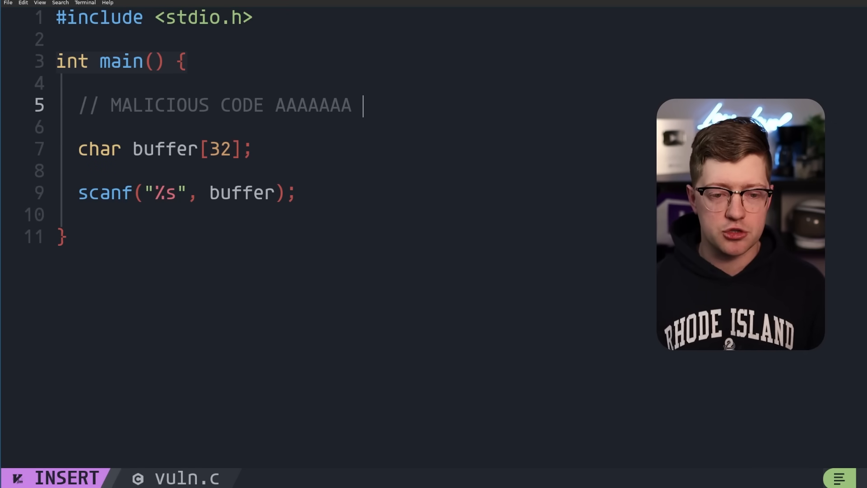
pyautogui.write('RETURN-TO-MY-=')
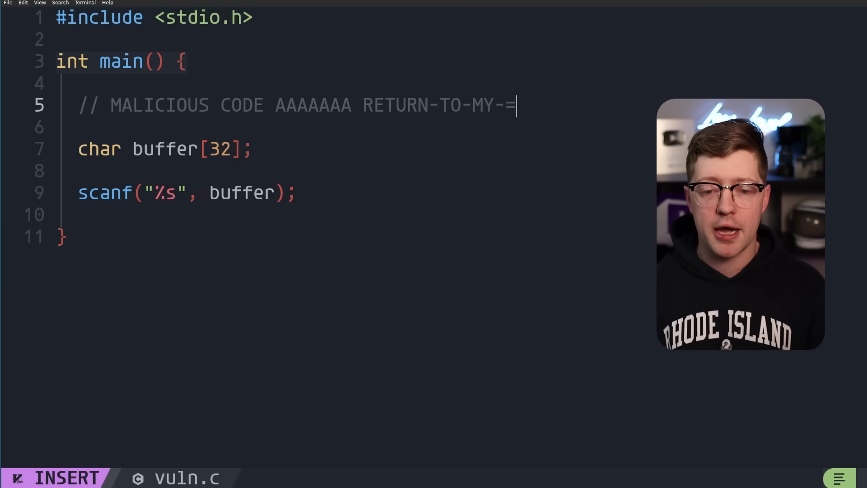
pyautogui.write('CODE')
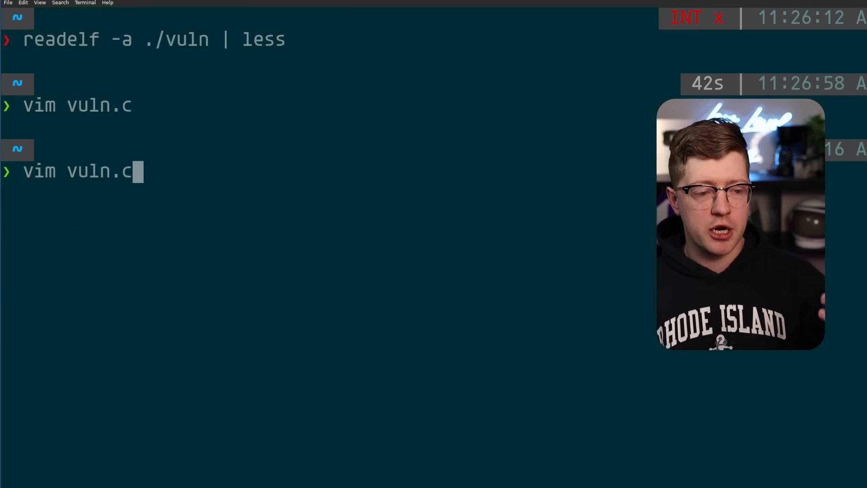
# Step: Run the readelf dump of vuln and scroll down to the GNU_STACK entry
pyautogui.press('Return')
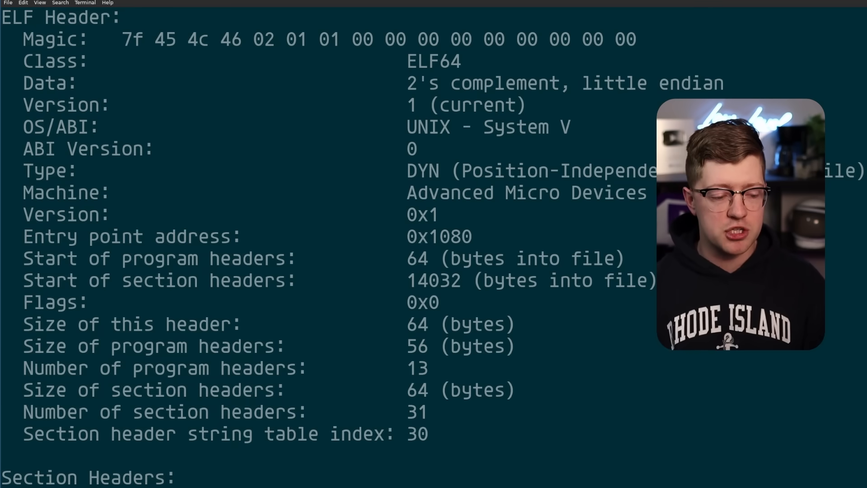
pyautogui.scroll(-3)
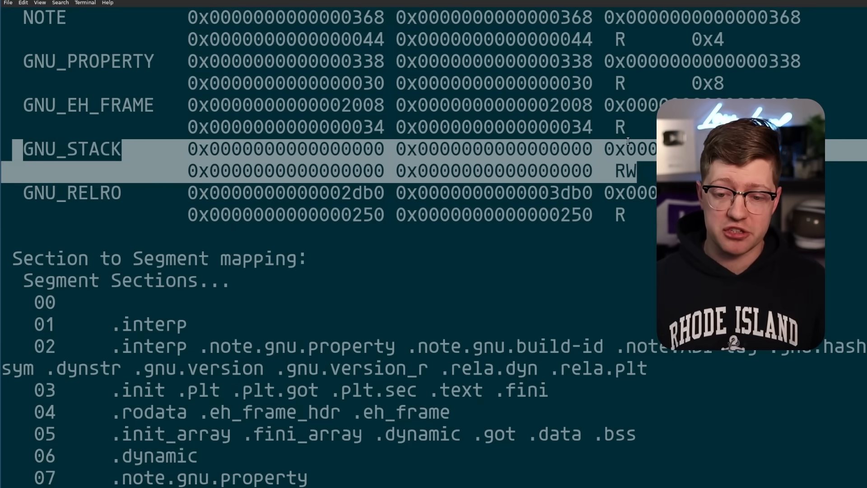
pyautogui.scroll(-3)
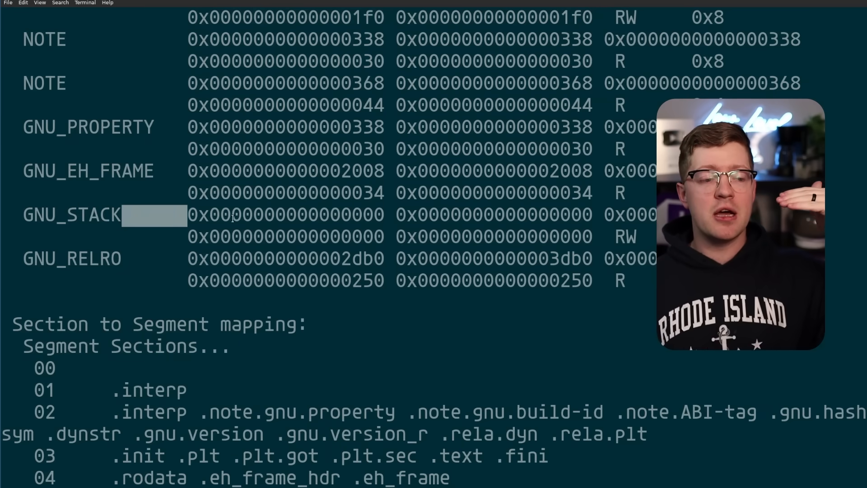
pyautogui.scroll(-3)
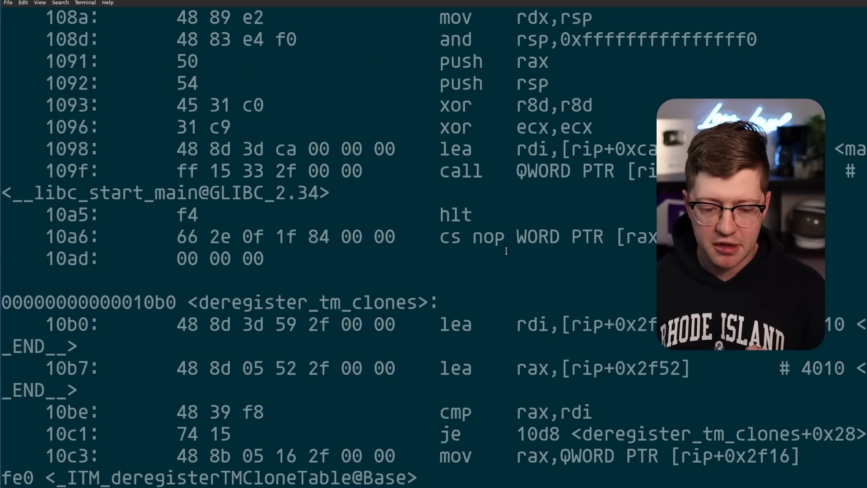
# Step: Scroll the vuln disassembly down to main's stack-protector check before .fini
pyautogui.scroll(-3)
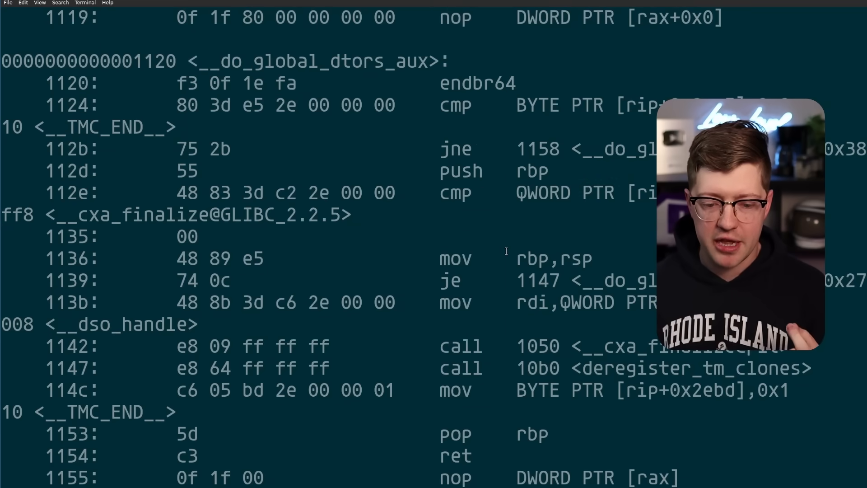
pyautogui.scroll(-3)
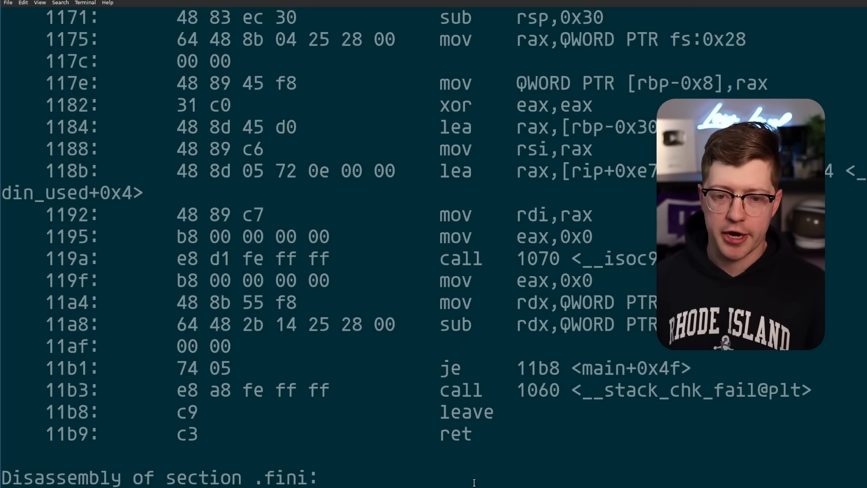
pyautogui.scroll(-3)
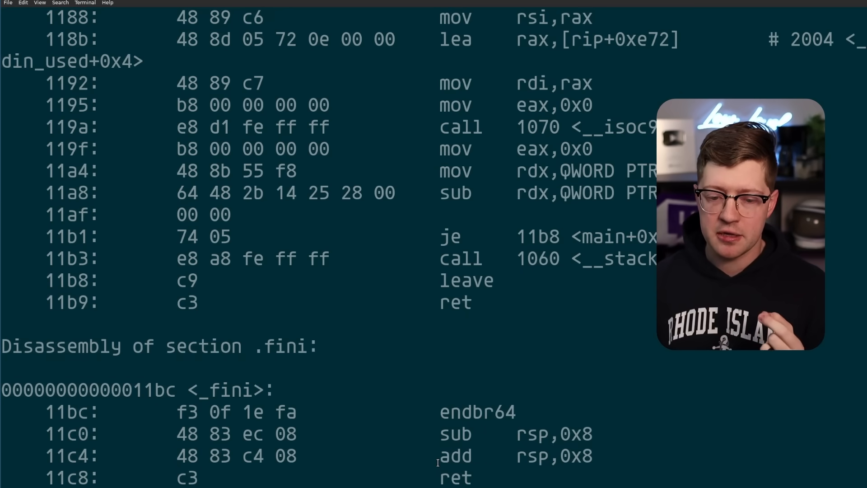
pyautogui.scroll(3)
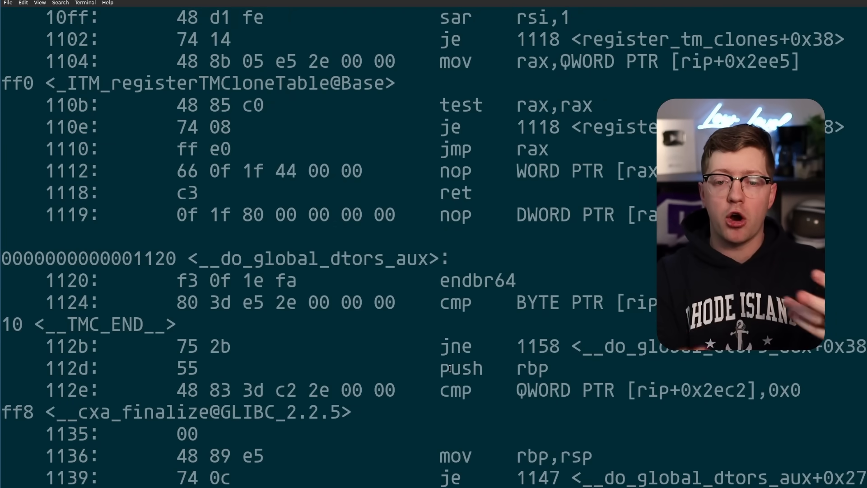
pyautogui.scroll(-3)
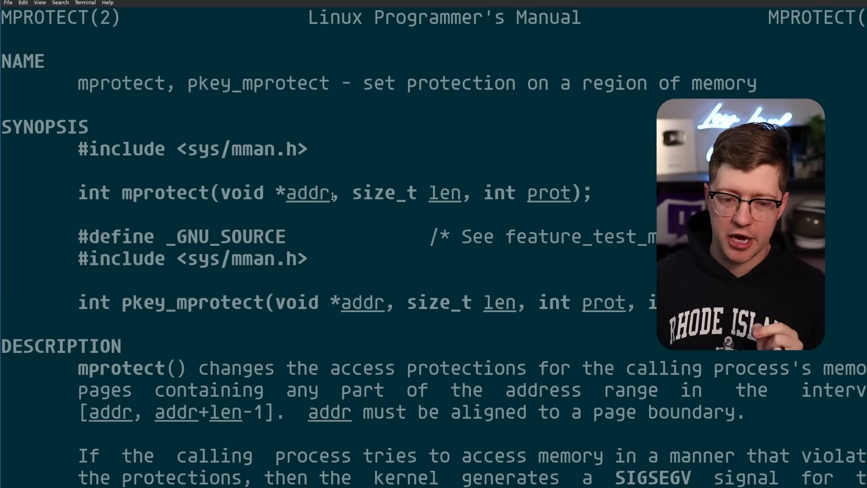
# Step: Select words in the mprotect man page's SYNOPSIS and DESCRIPTION sections
pyautogui.doubleClick(528, 193)
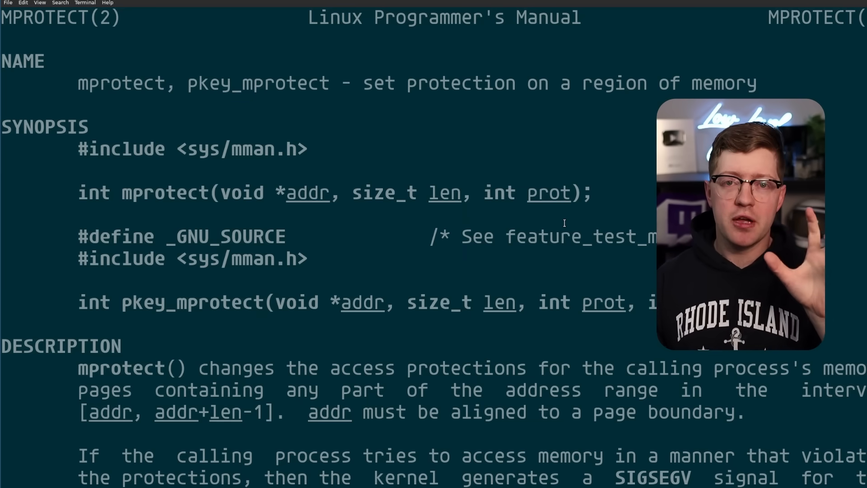
pyautogui.doubleClick(162, 193)
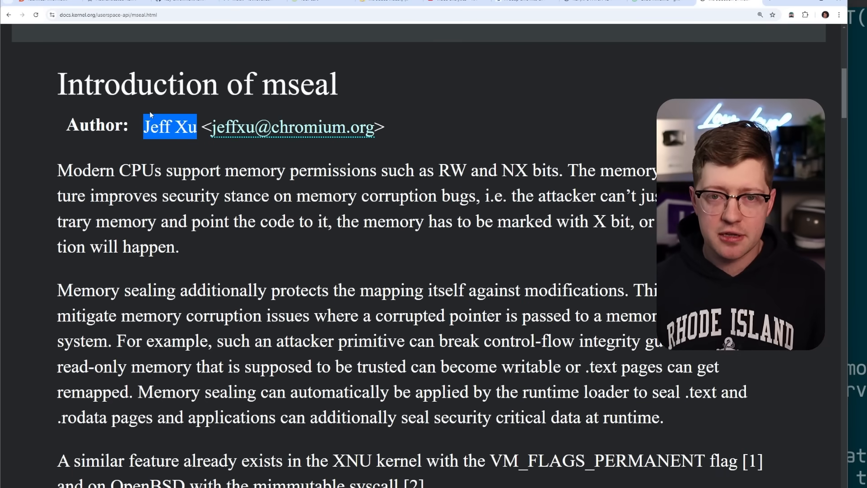
# Step: Scroll to the mseal() signature and select its size_t parameter type
pyautogui.scroll(-3)
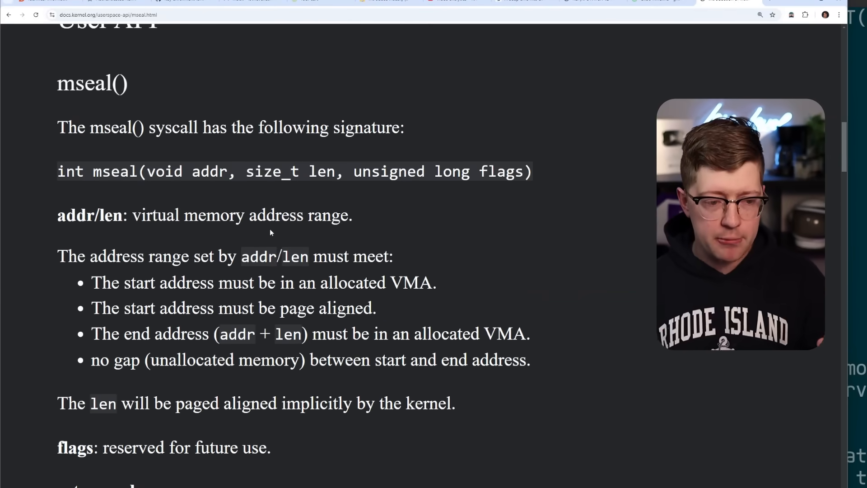
pyautogui.scroll(-3)
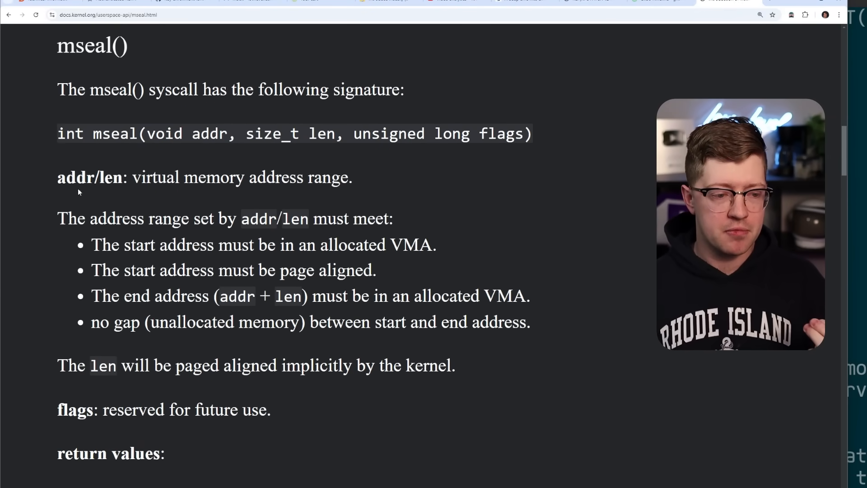
pyautogui.moveTo(94, 241)
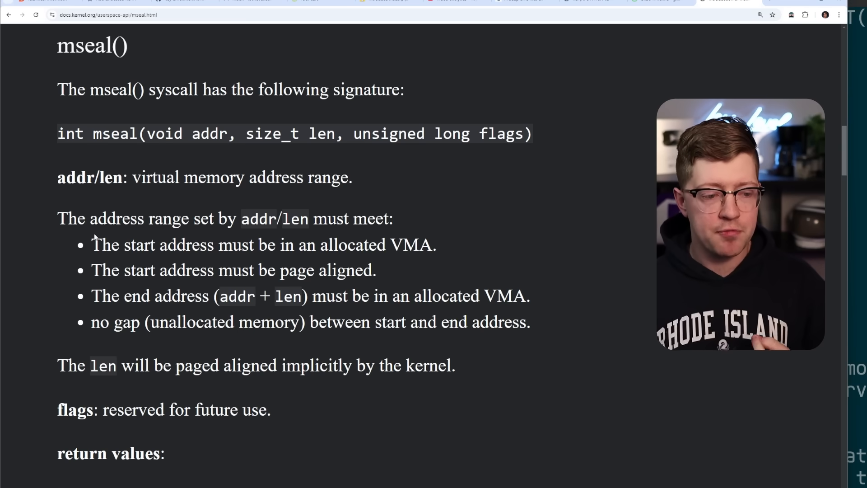
pyautogui.doubleClick(266, 134)
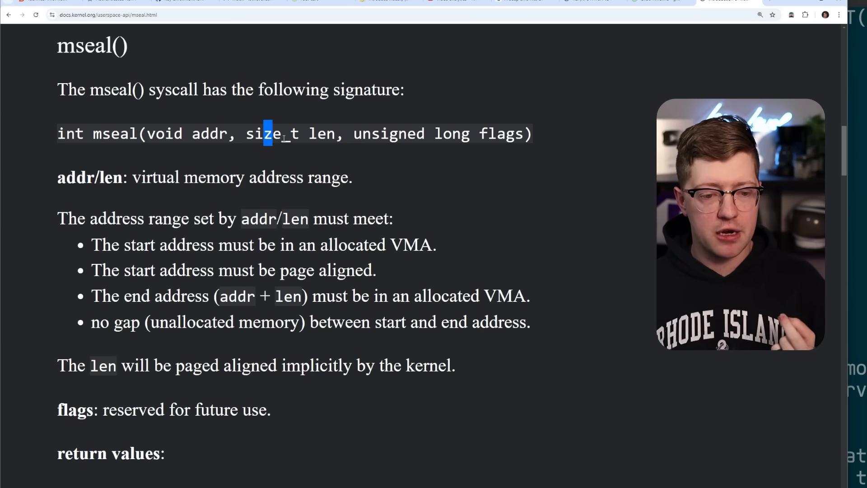
# Step: Highlight the 'moving or expanding a VMA' line in the Blocked operations after sealing list
pyautogui.scroll(-3)
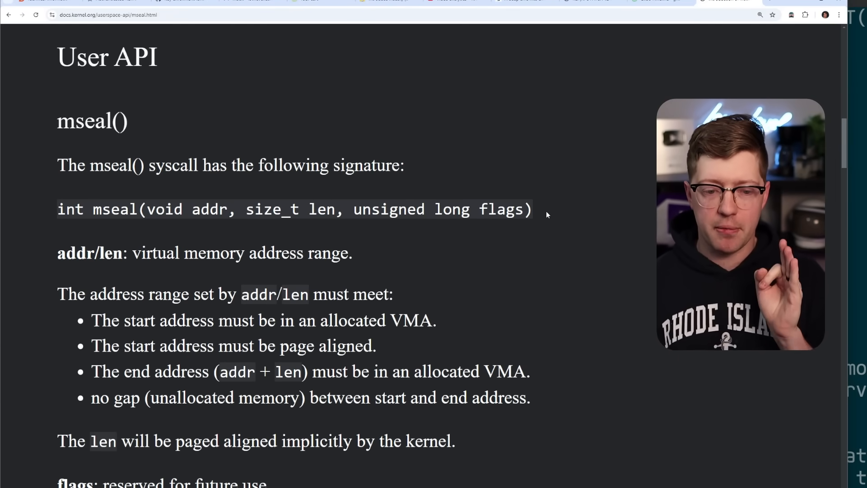
pyautogui.scroll(-3)
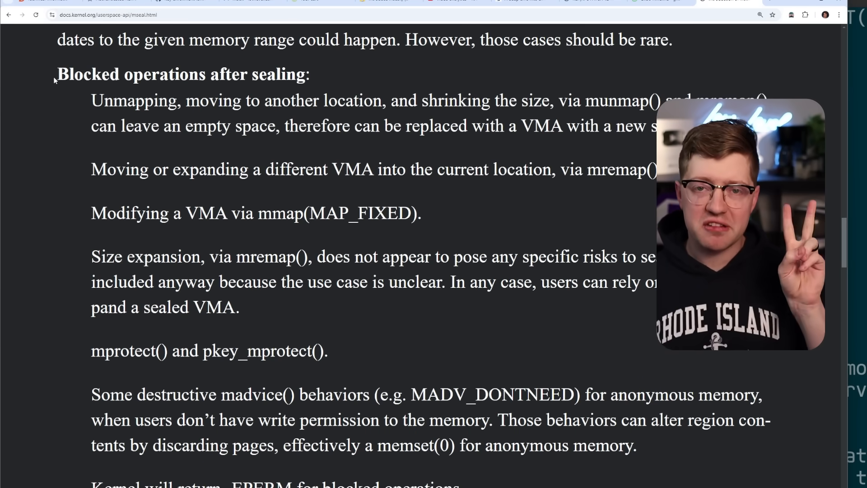
pyautogui.moveTo(91, 101); pyautogui.dragTo(227, 100)
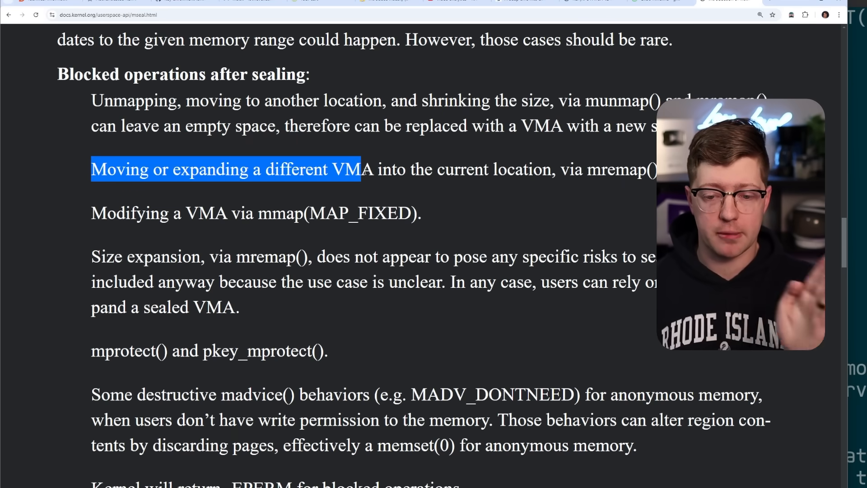
pyautogui.doubleClick(160, 213)
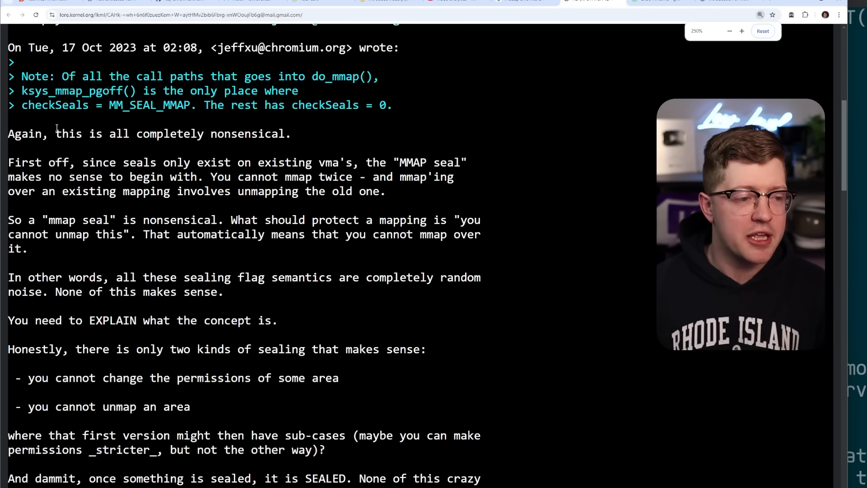
# Step: Highlight the RFC PATCH v2 7/8 reply's opening text and its closing paragraph about unmapping vmas
pyautogui.moveTo(55, 134); pyautogui.dragTo(290, 134)
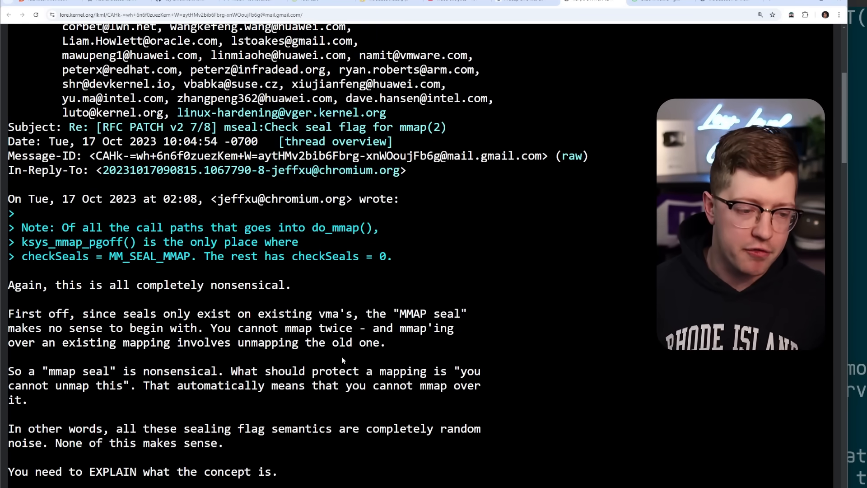
pyautogui.scroll(-3)
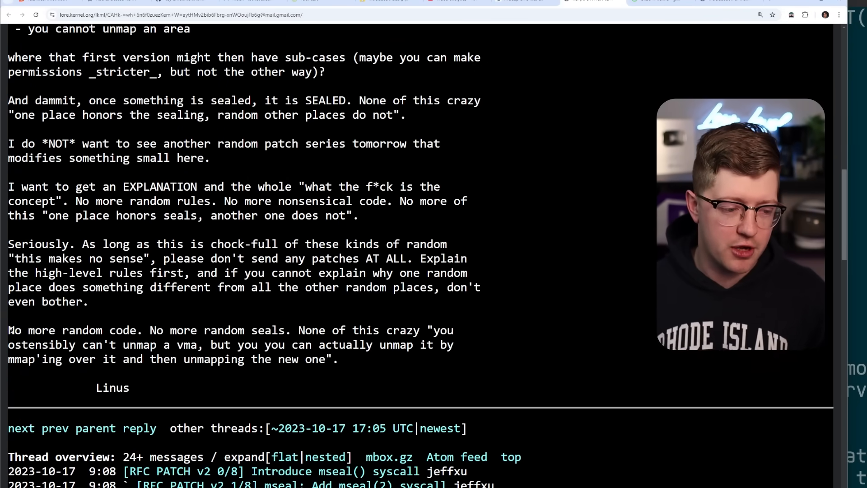
pyautogui.moveTo(8, 330); pyautogui.dragTo(455, 331)
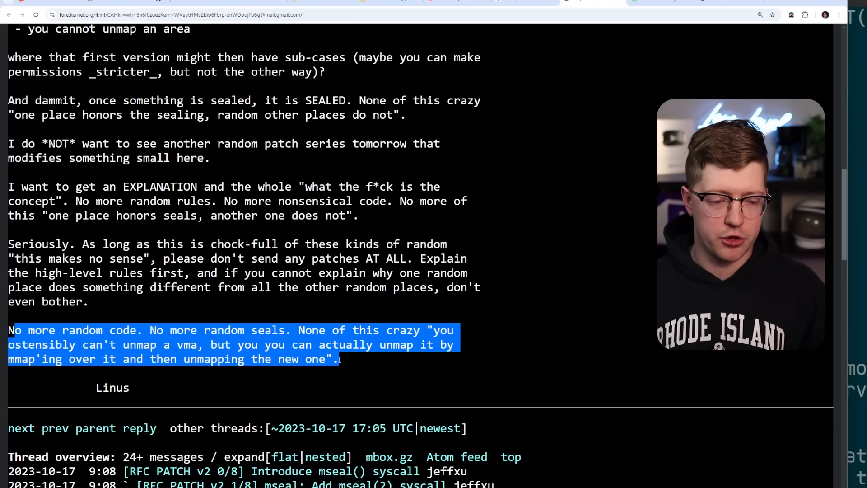
pyautogui.scroll(-3)
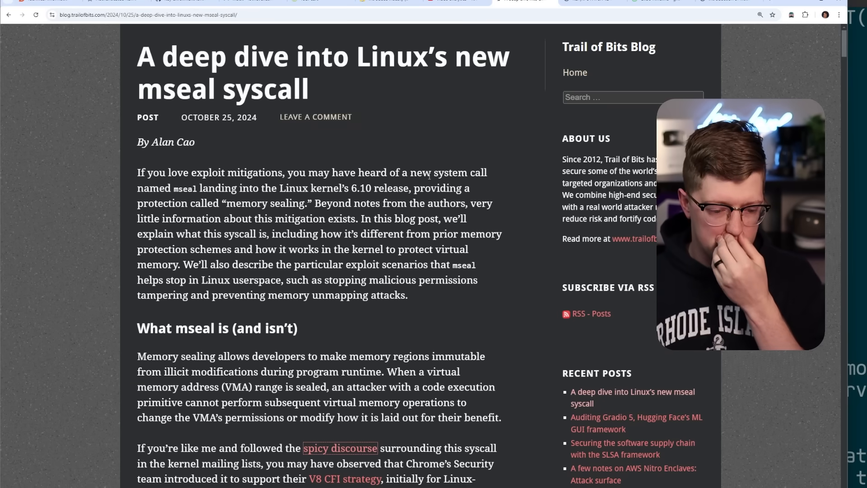
# Step: Scroll the Trail of Bits post and highlight a line on sealed-VMA restrictions
pyautogui.scroll(-3)
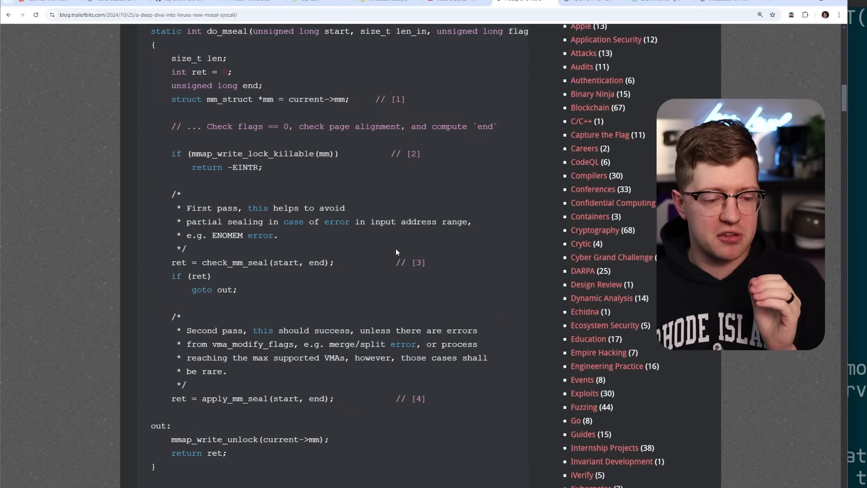
pyautogui.scroll(-3)
pyautogui.write('expand')
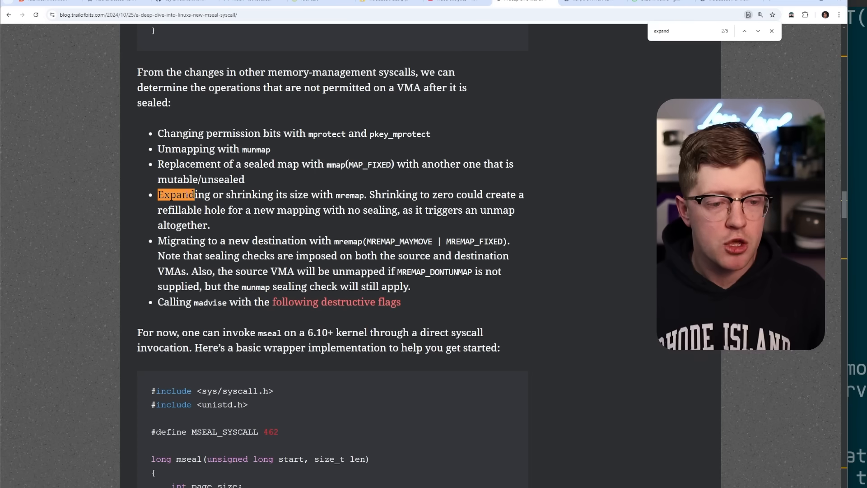
pyautogui.moveTo(157, 194); pyautogui.dragTo(327, 194)
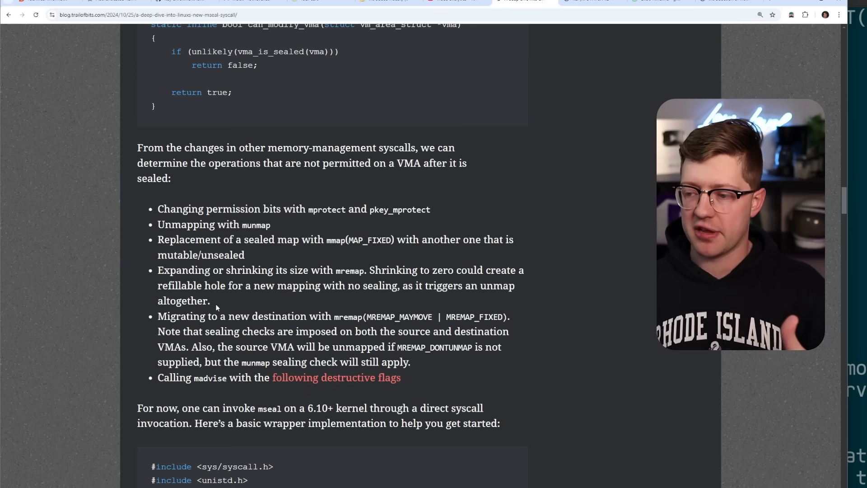
# Step: Scroll through the mseal wrapper code to the Hardening NX section
pyautogui.scroll(-3)
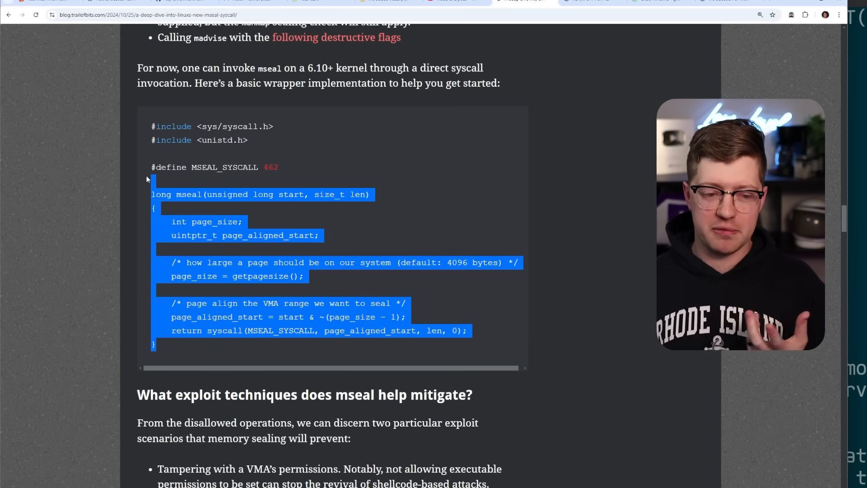
pyautogui.click(301, 293)
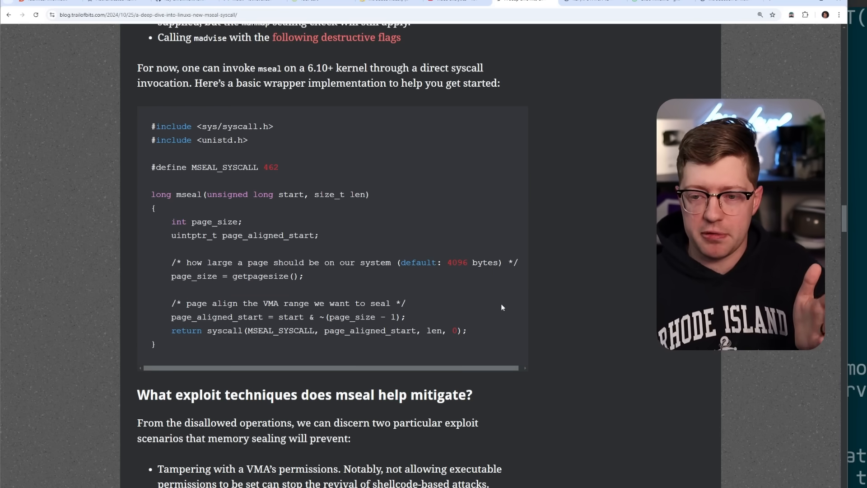
pyautogui.scroll(-3)
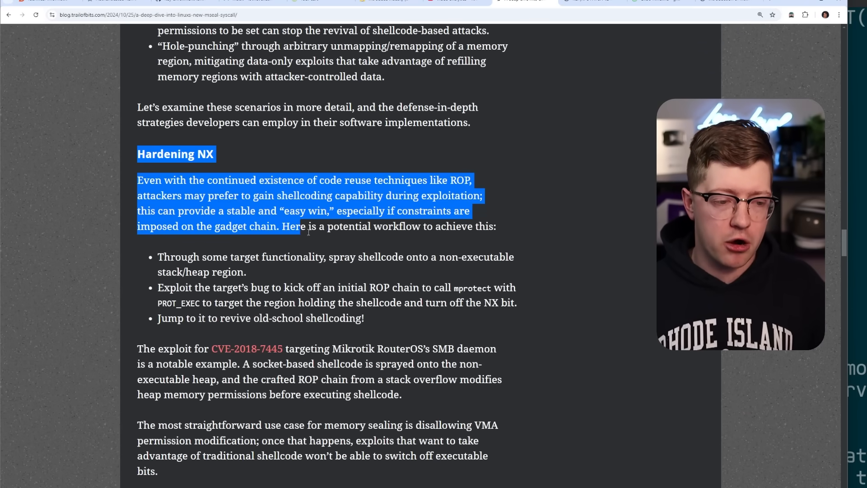
pyautogui.click(387, 322)
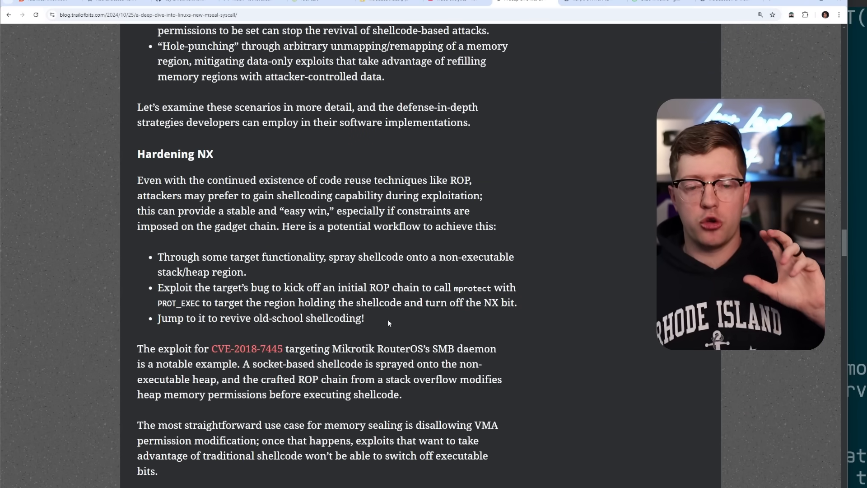